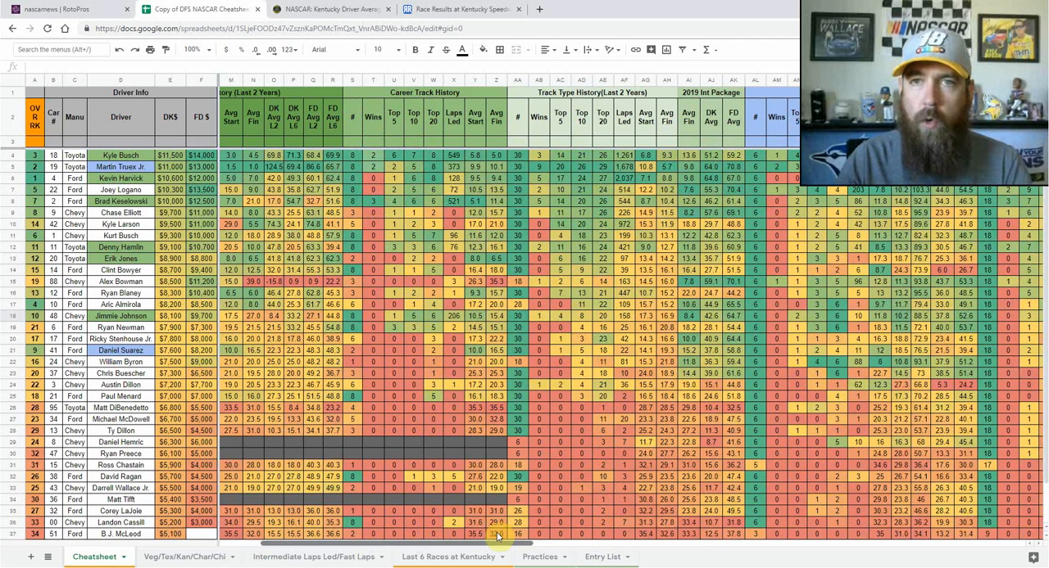
Scroll the Cheatsheet right to reveal the Practice/Qualifying and Model column groups
scroll(right, 3)
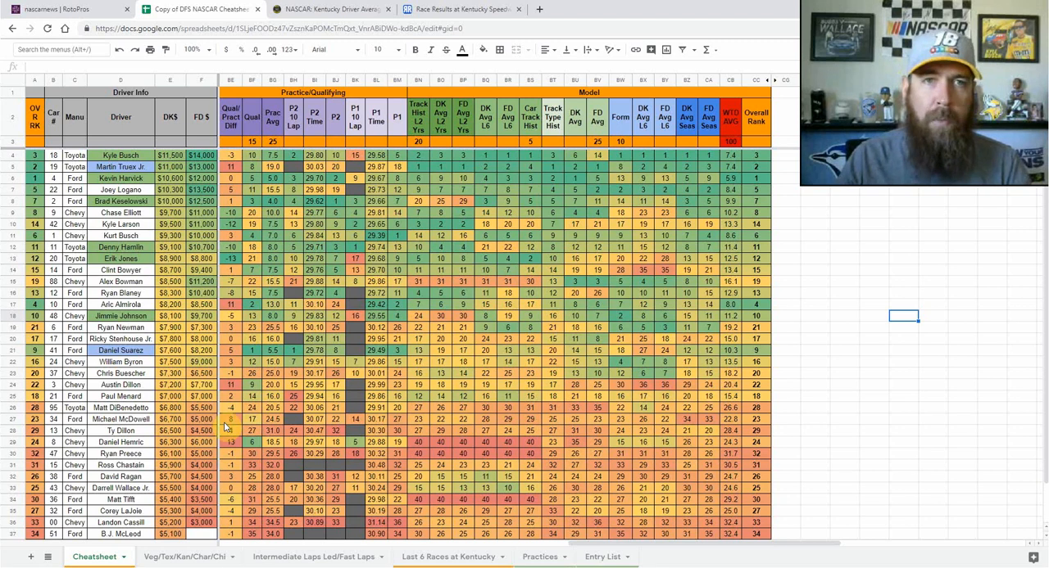
Switch to the Veg/Tex/Kan/Char/Chi sheet of mile-and-a-half track stats
click(183, 557)
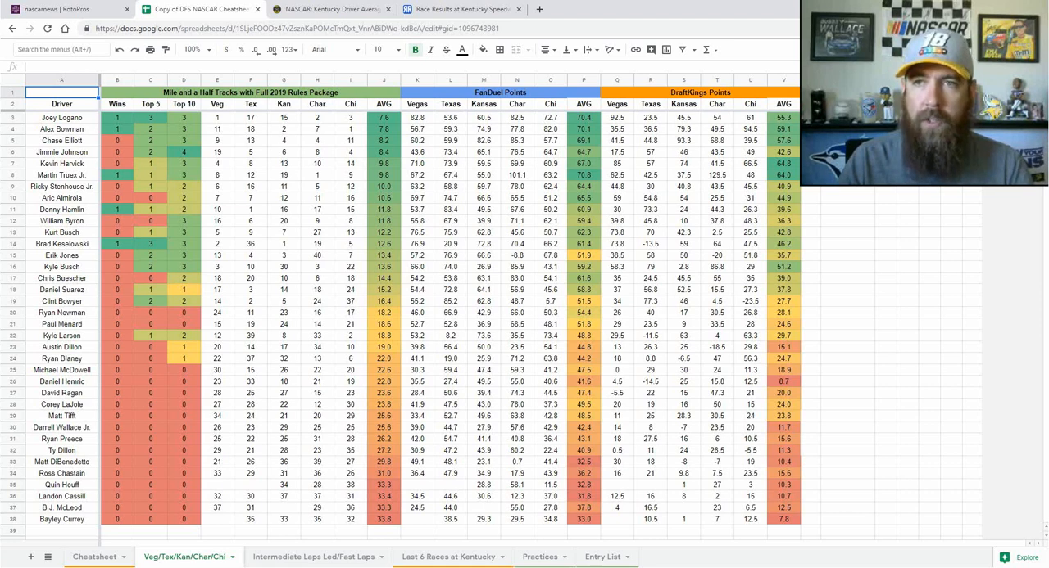
click(60, 92)
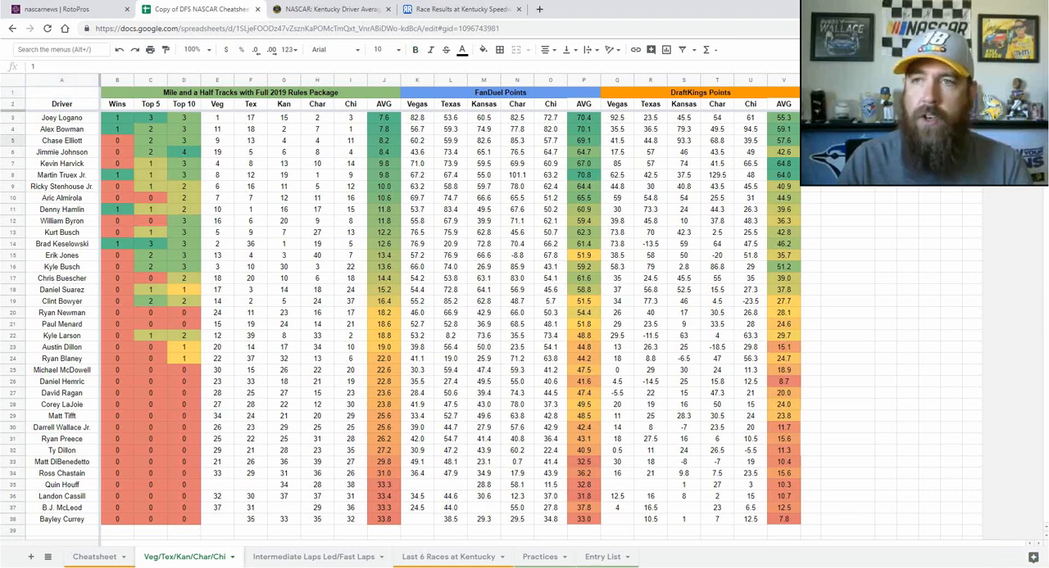
text(Charlotte)
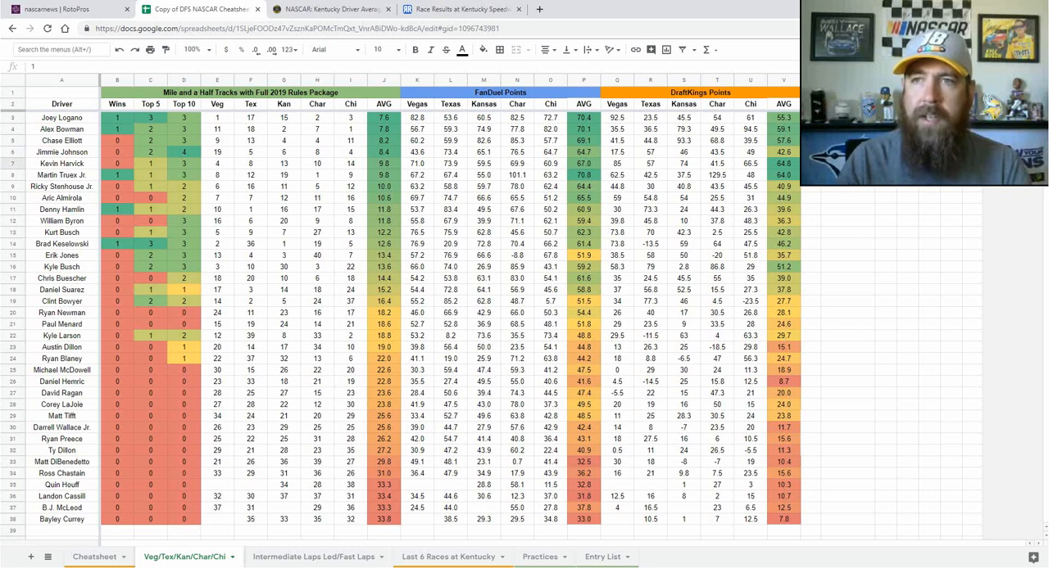
mouse_move(987, 270)
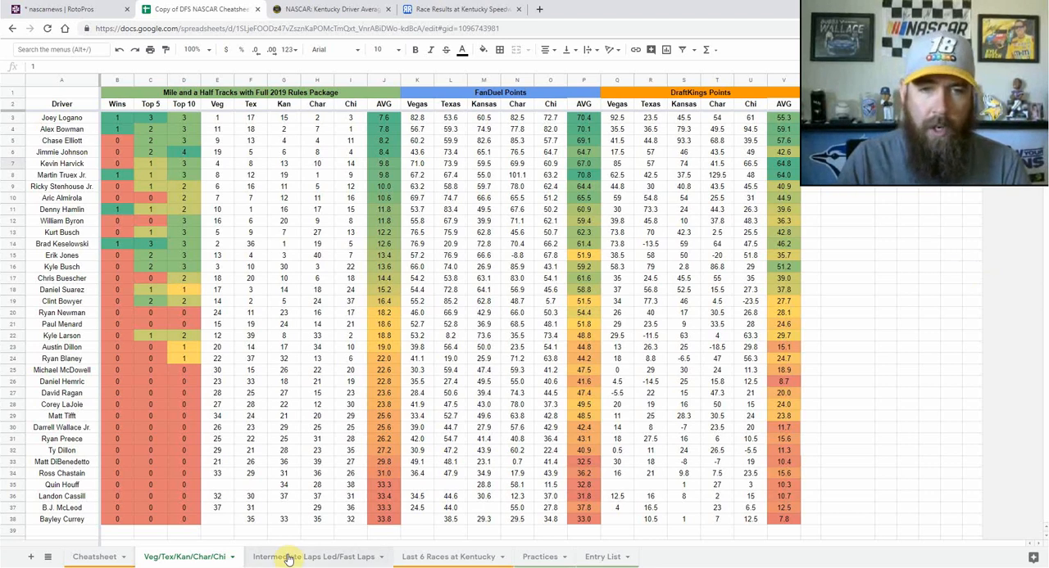
View the Intermediate Laps Led/Fast Laps sheet, then the Last 6 Races at Kentucky sheet
click(315, 557)
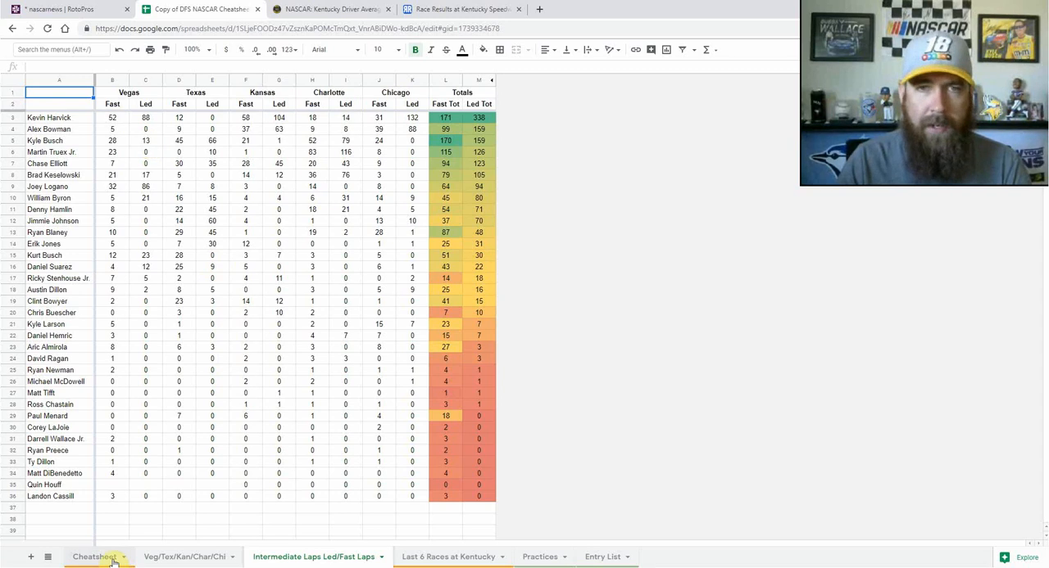
click(446, 557)
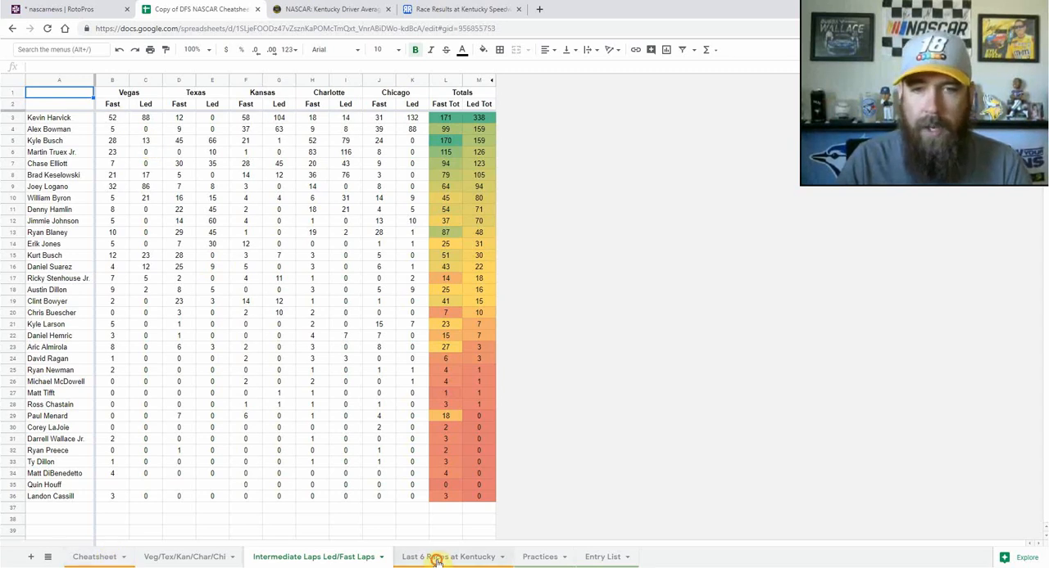
click(449, 557)
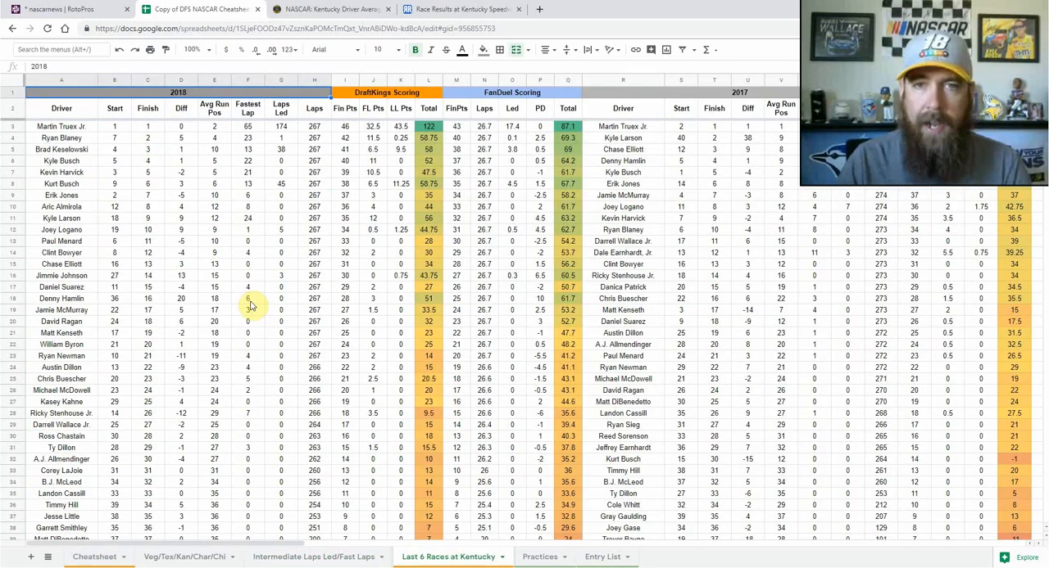
Bring up the Racing-Reference Kentucky Speedway race results browser tab
click(461, 10)
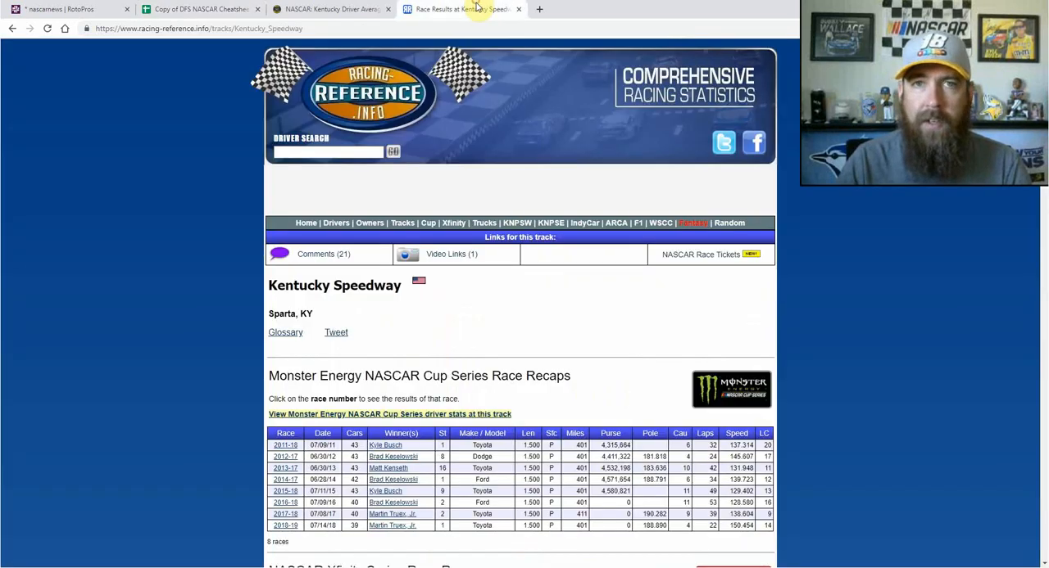
mouse_move(80, 449)
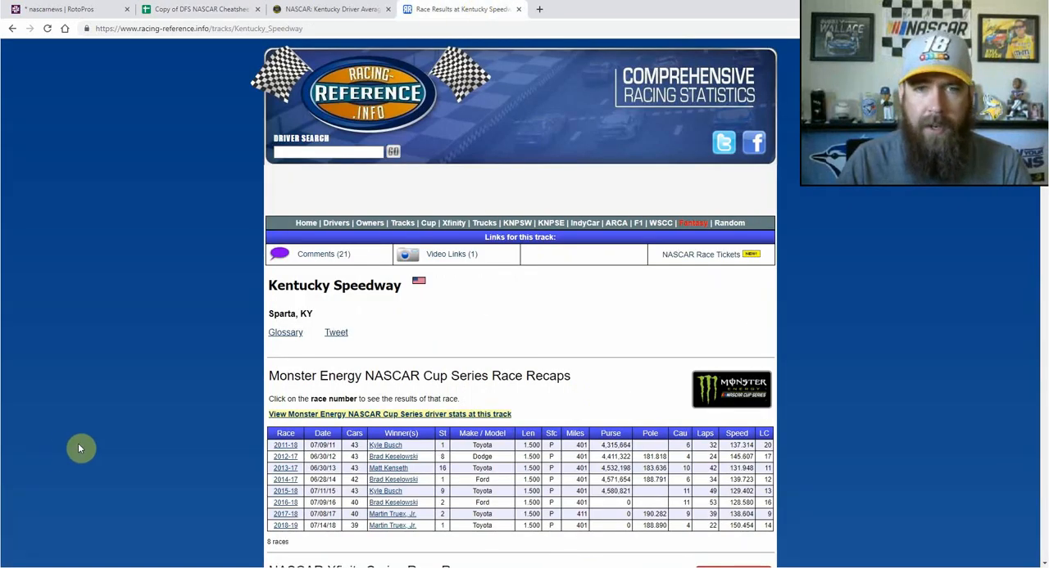
mouse_move(229, 452)
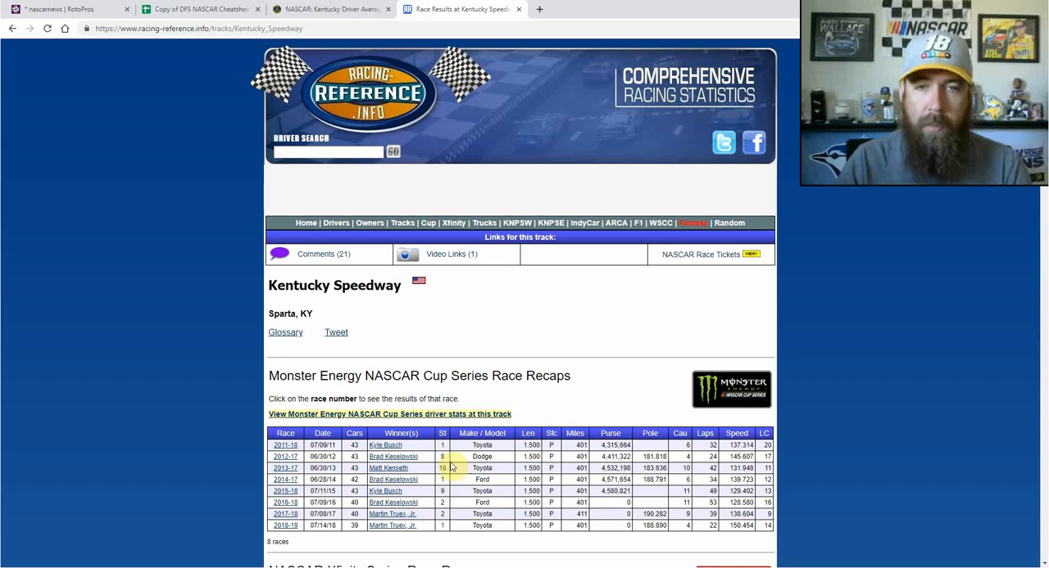
mouse_move(459, 511)
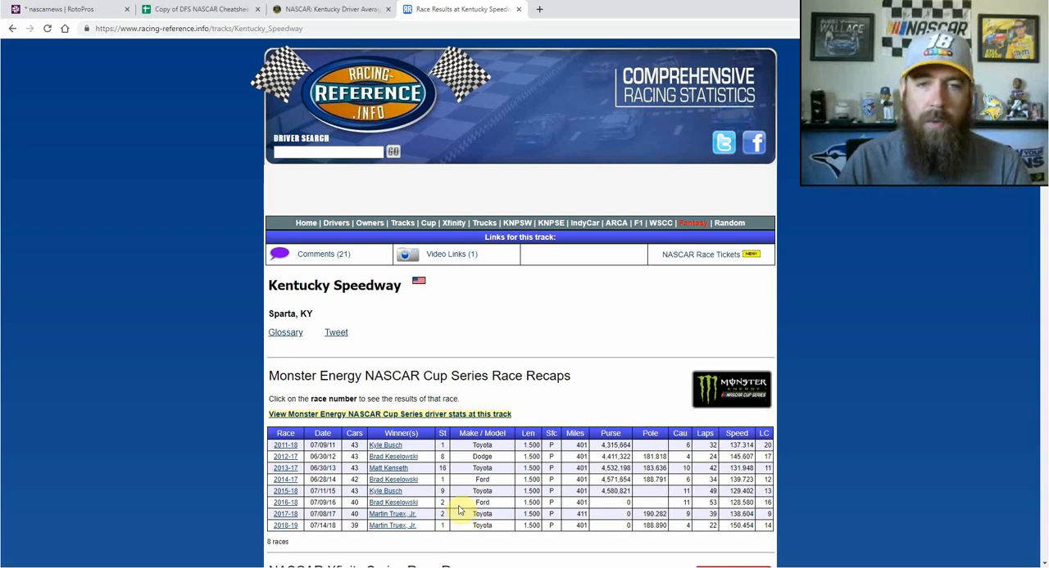
mouse_move(459, 504)
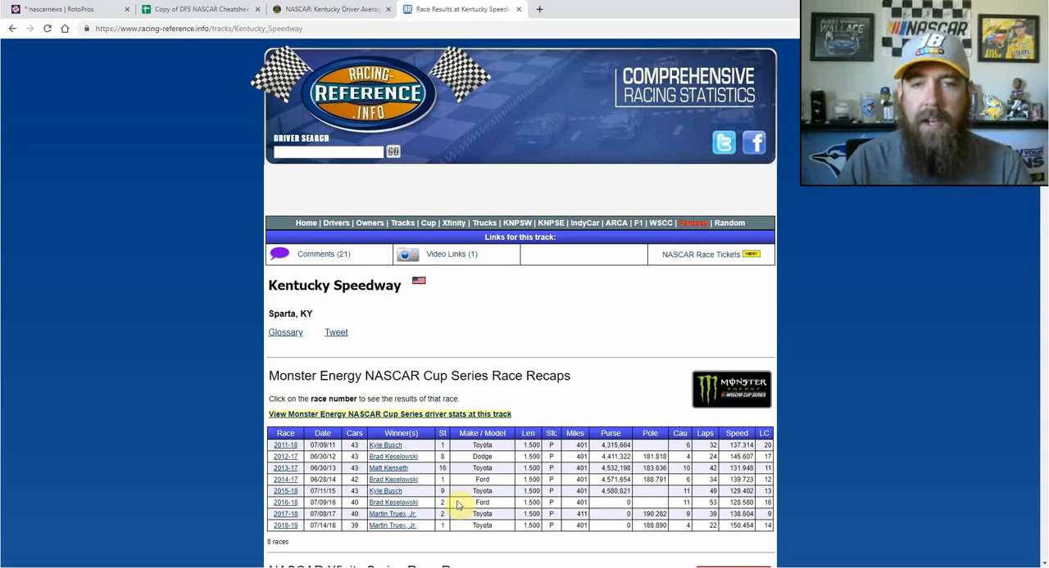
mouse_move(459, 488)
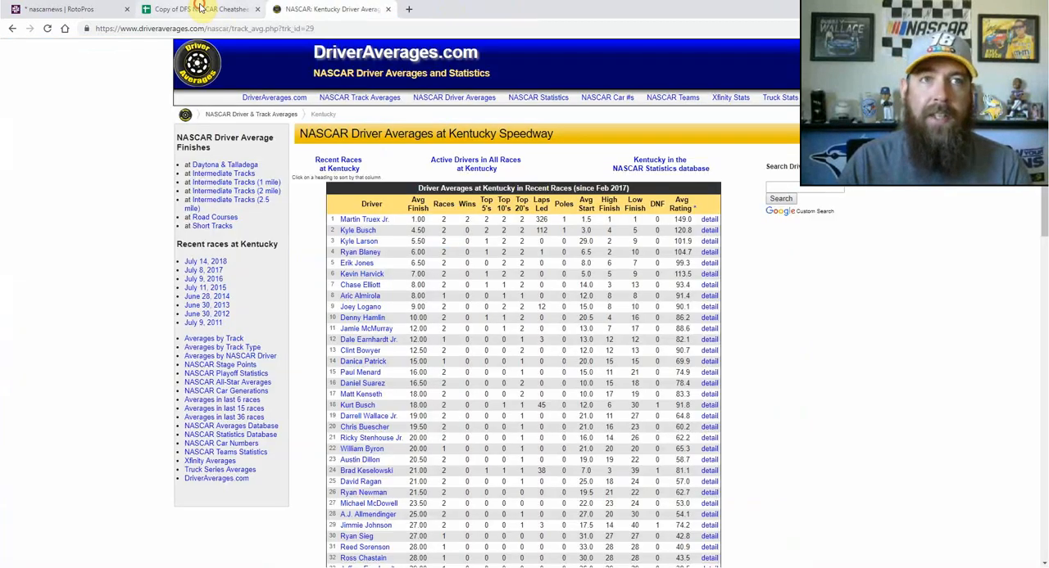
click(196, 10)
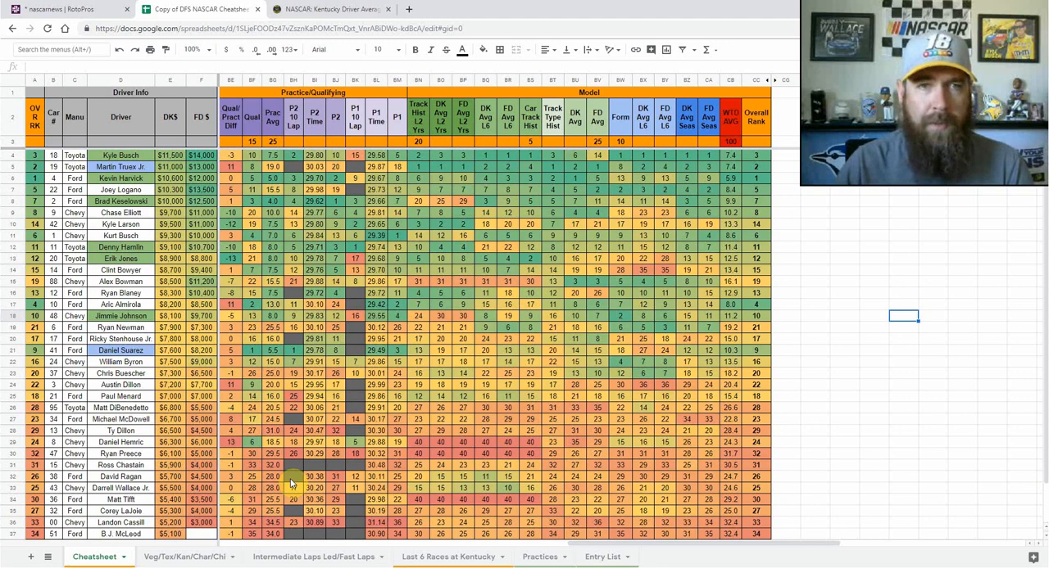
mouse_move(696, 544)
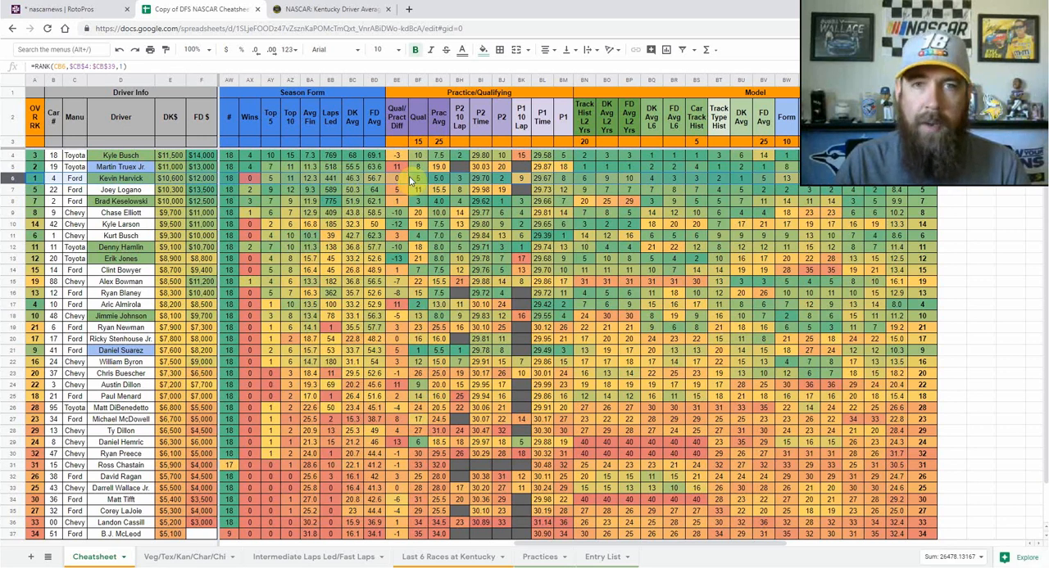
mouse_move(412, 181)
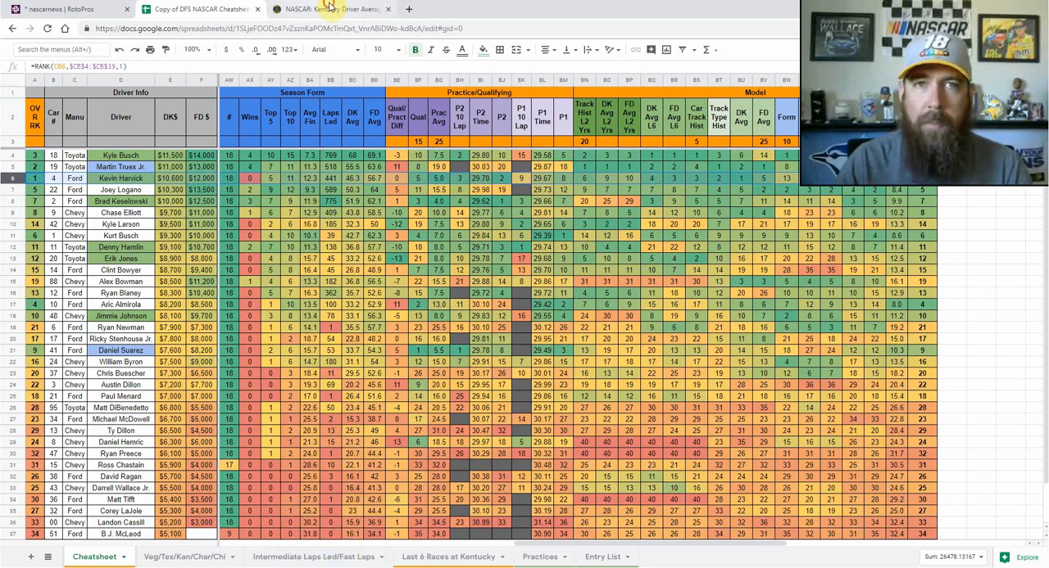
Switch to the DriverAverages.com Kentucky Speedway driver averages browser tab
click(327, 10)
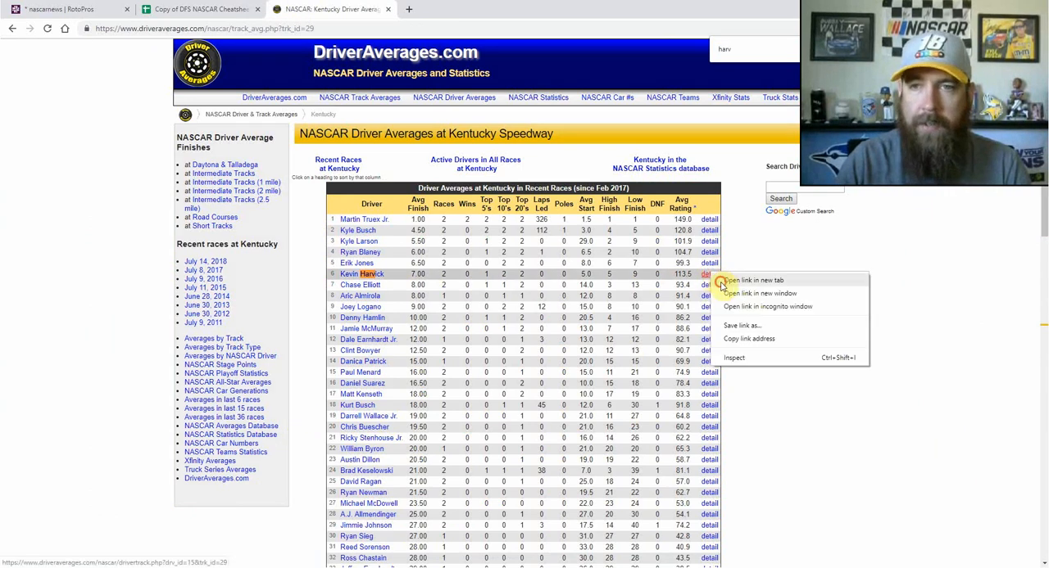
Bring up Kevin Harvick's race-by-race results at Kentucky Speedway
click(751, 280)
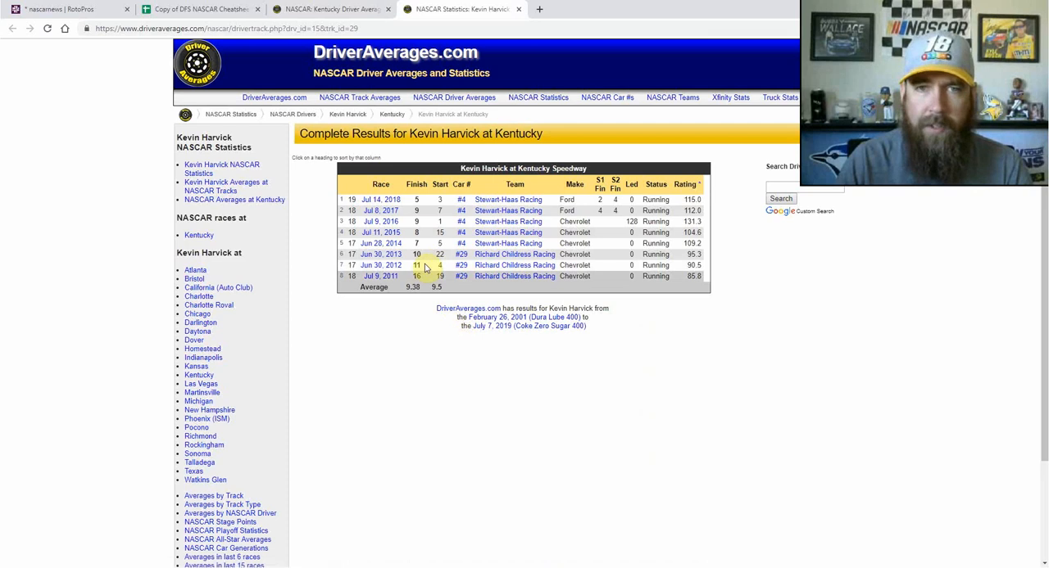
mouse_move(428, 178)
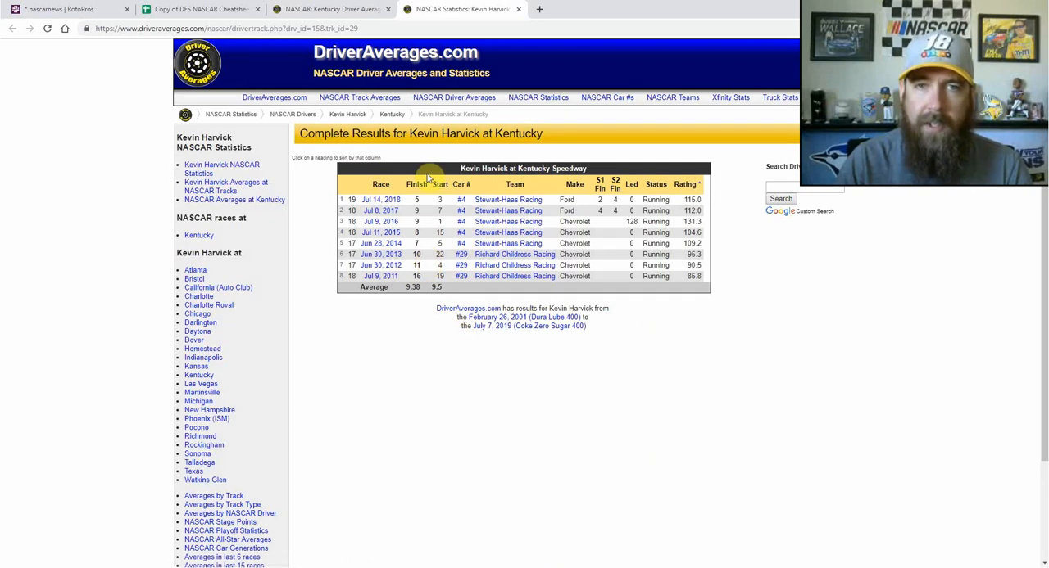
mouse_move(517, 10)
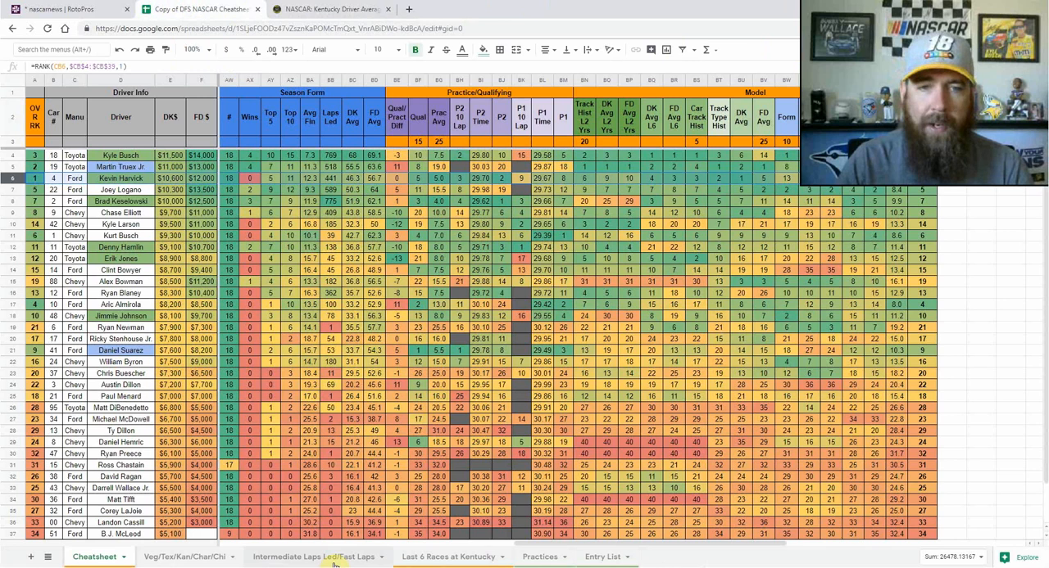
Review the Veg/Tex/Kan/Char/Chi sheet, then move to the Intermediate Laps Led/Fast Laps sheet
click(184, 557)
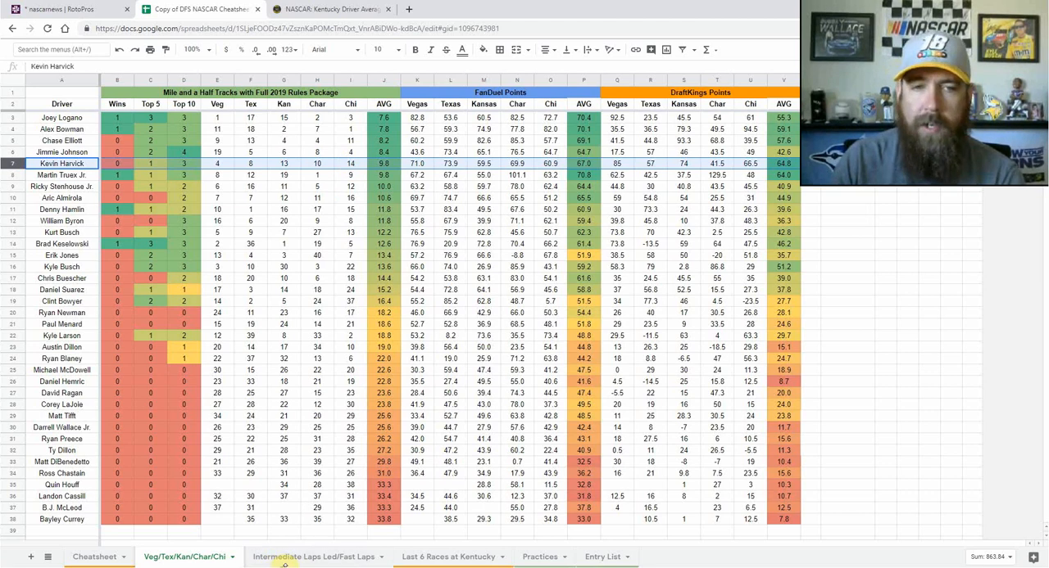
click(314, 557)
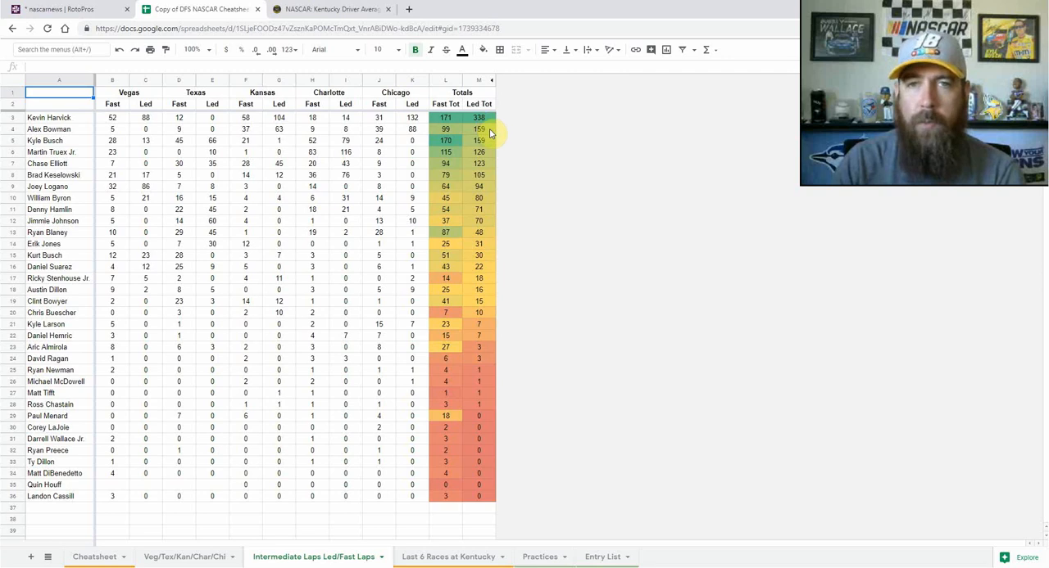
mouse_move(488, 134)
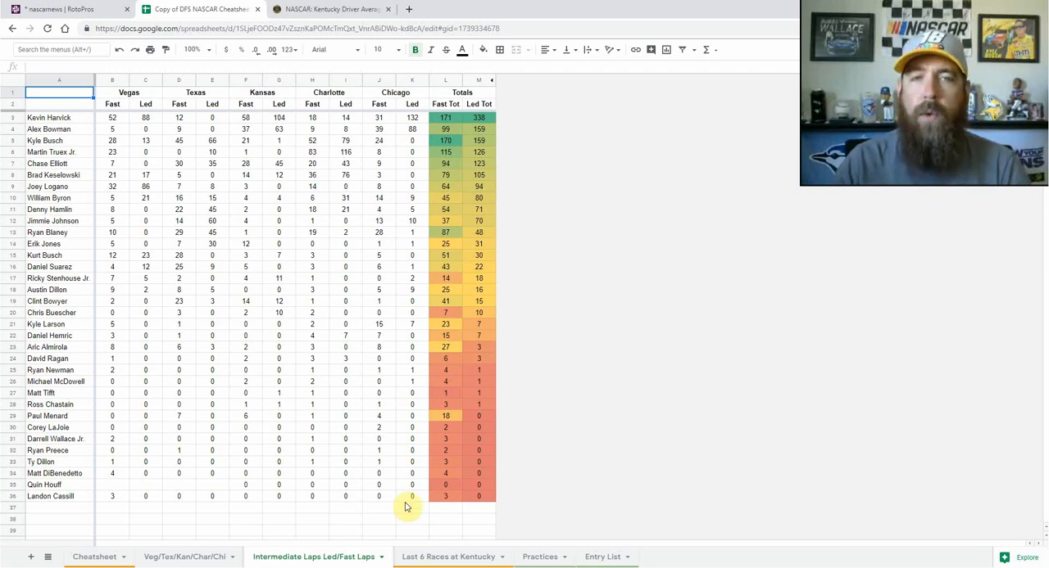
Return to the first sheet tab after scanning the intermediate-track laps totals
click(93, 557)
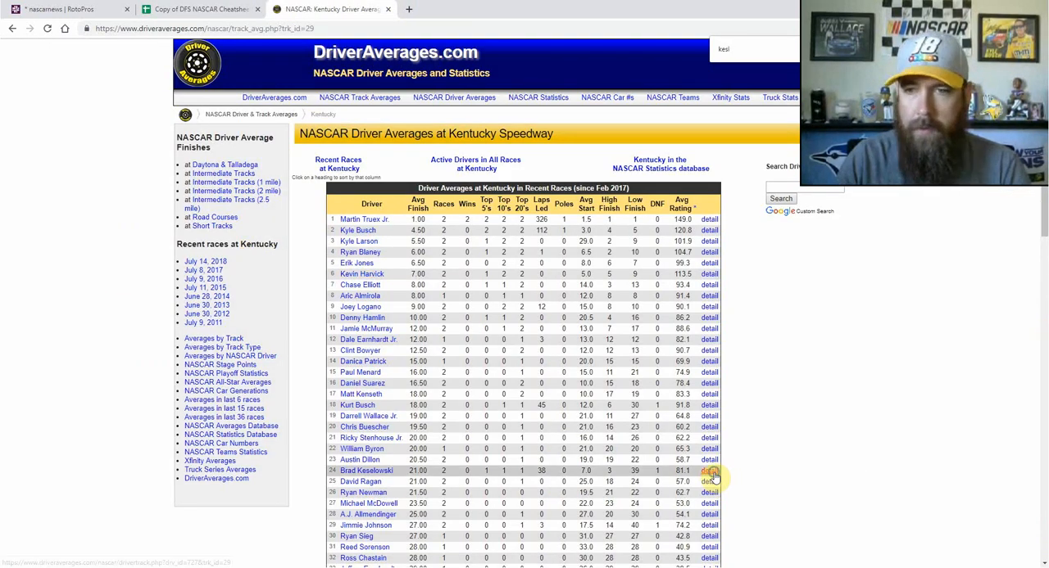
Check Brad Keselowski's Kentucky race history, then return to the Google Sheets cheatsheet
click(707, 471)
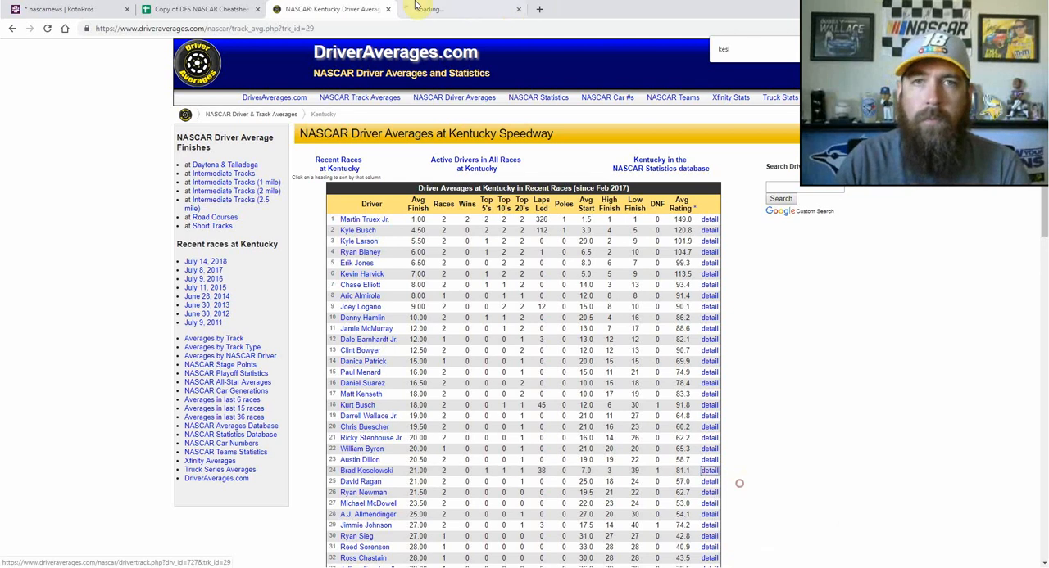
click(708, 471)
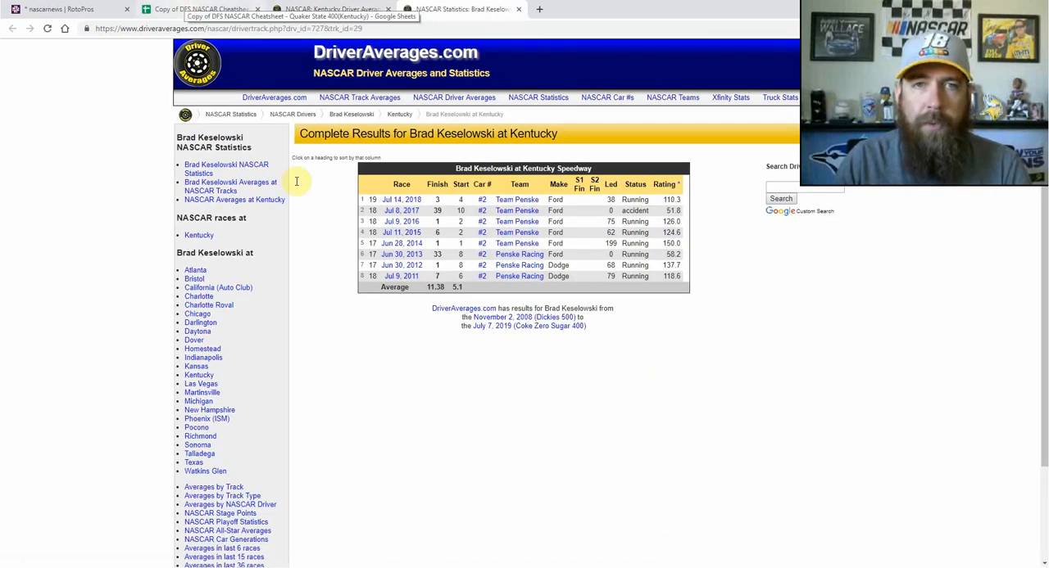
mouse_move(441, 267)
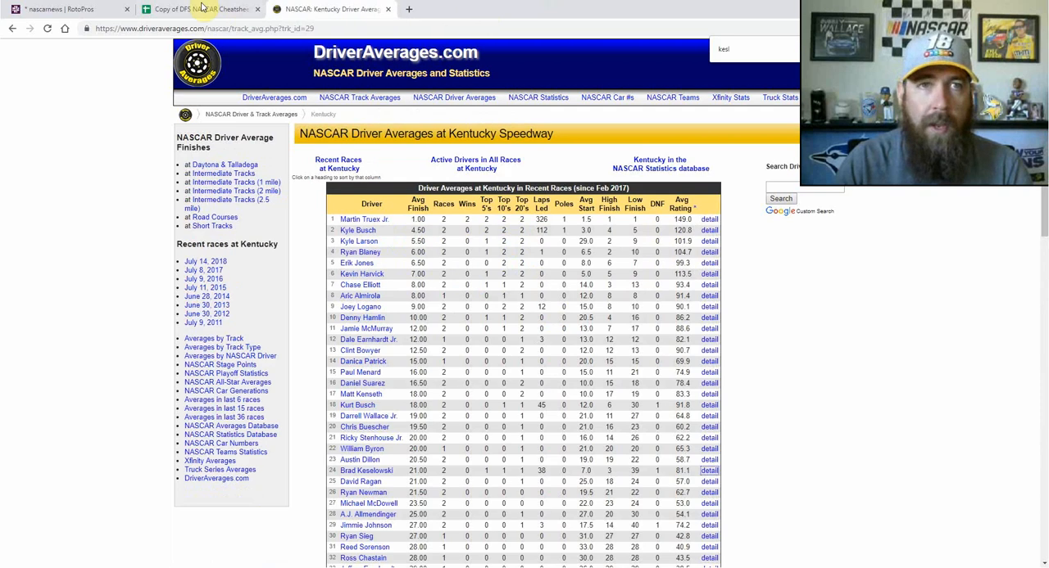
click(197, 10)
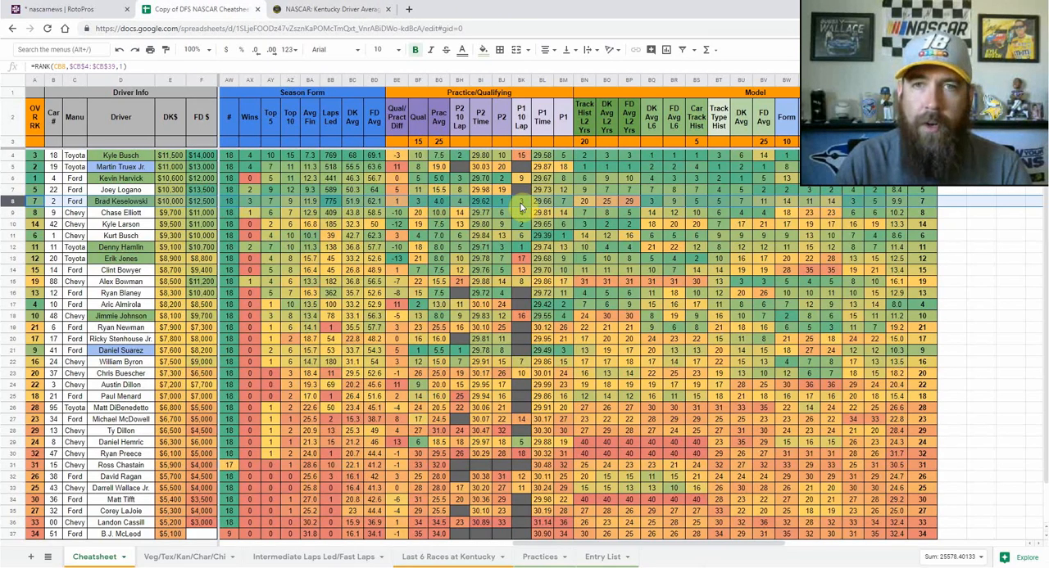
click(502, 200)
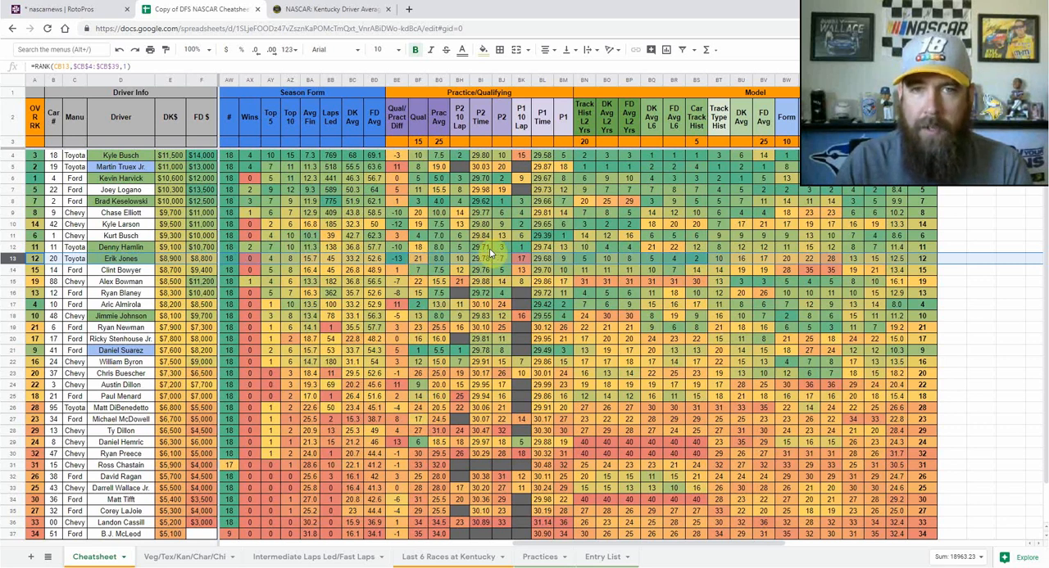
mouse_move(495, 252)
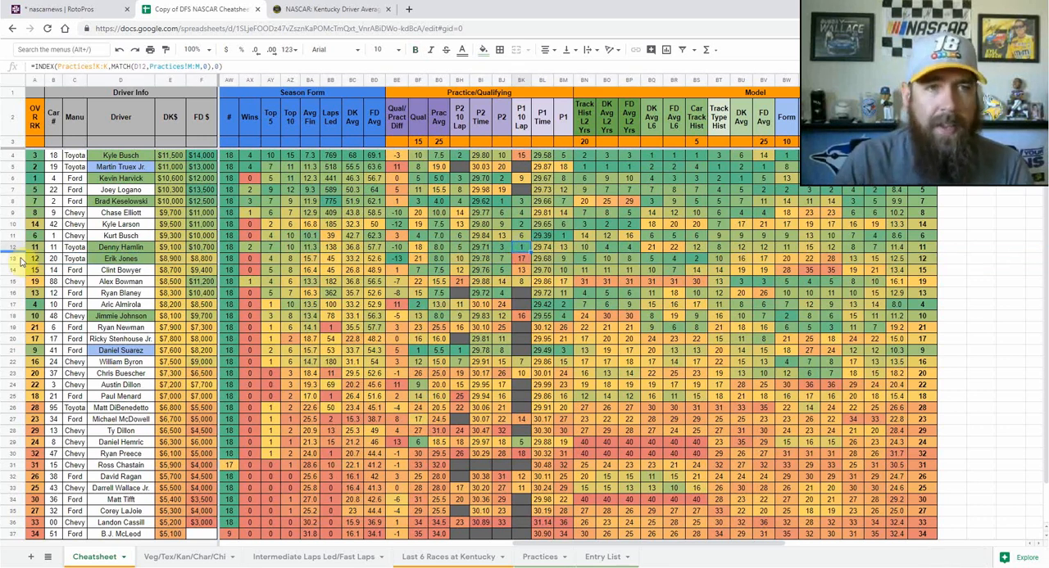
click(564, 259)
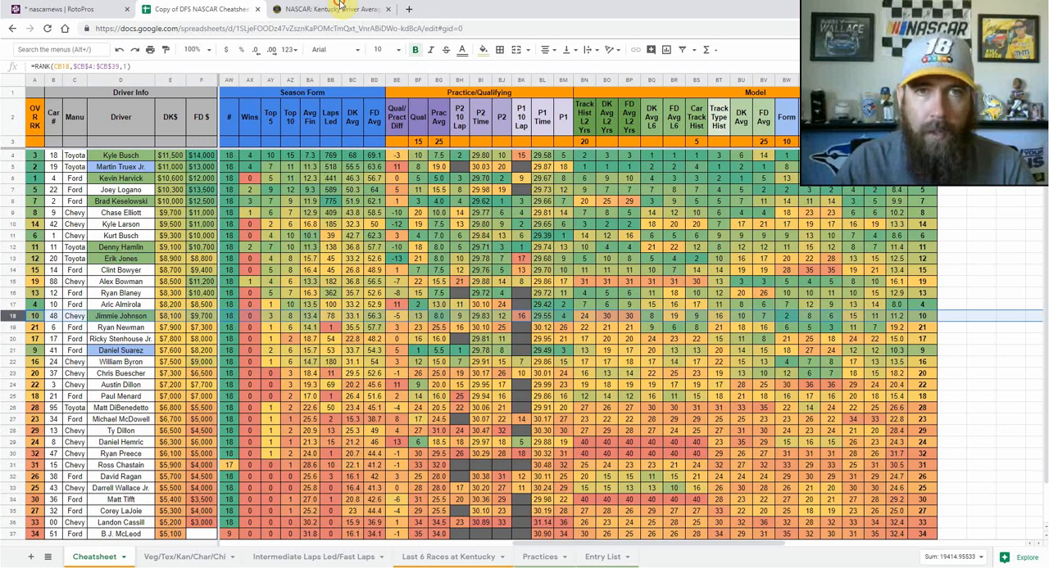
Bring up Jimmie Johnson's Kentucky race history from DriverAverages in a new tab
click(328, 9)
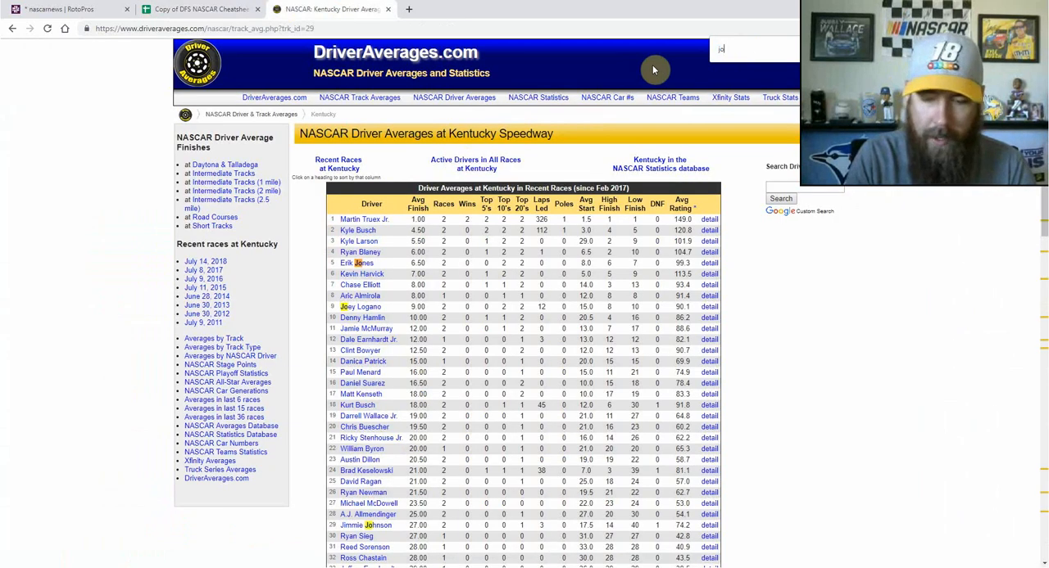
right_click(708, 525)
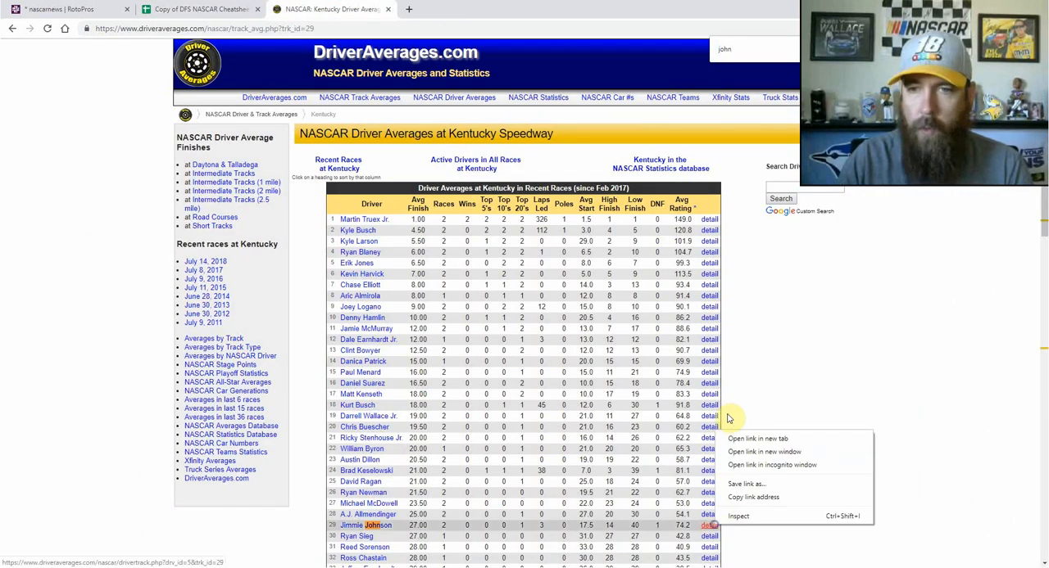
click(756, 439)
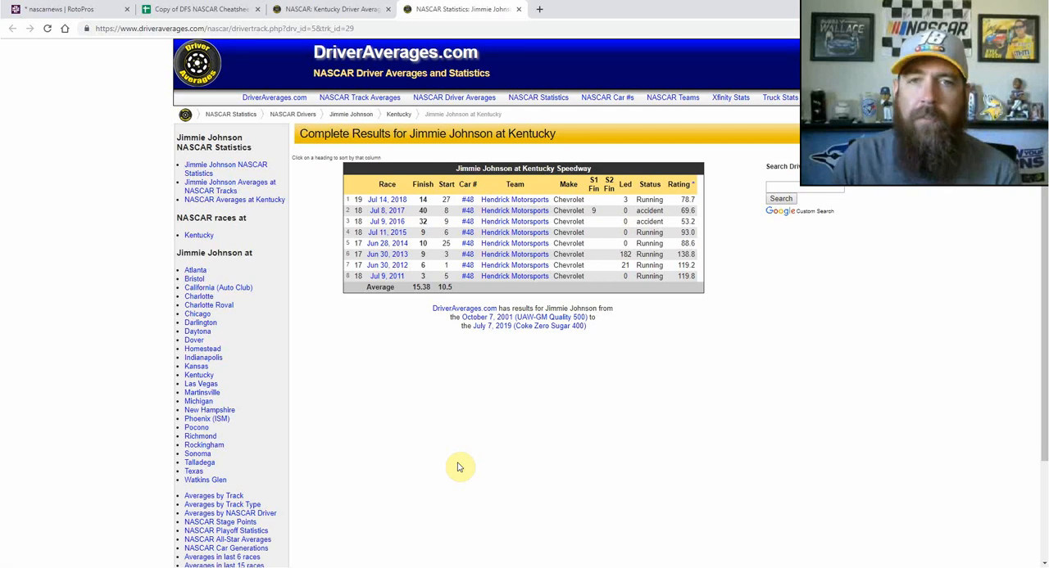
mouse_move(439, 266)
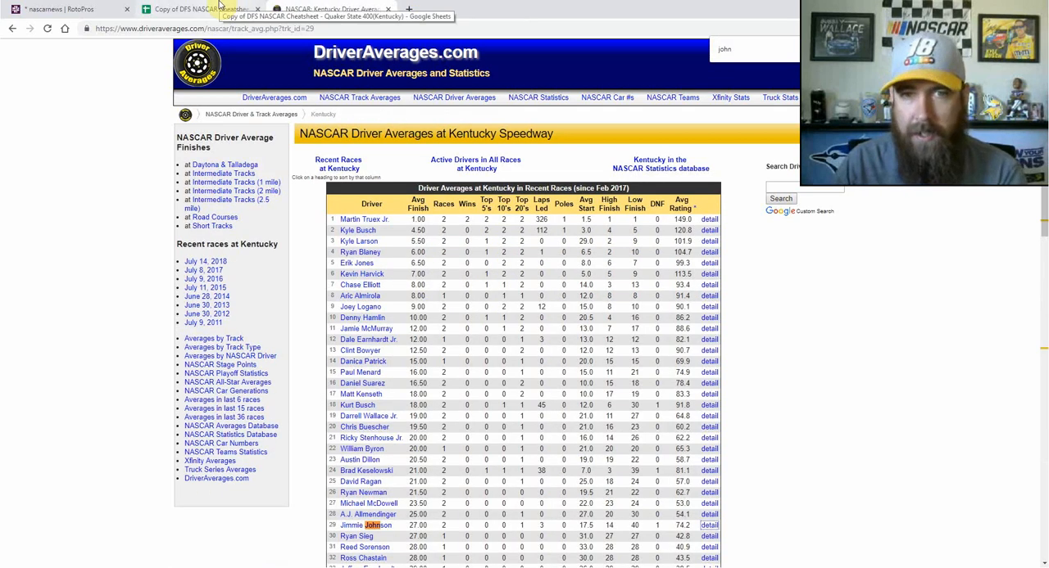
Return to the Cheatsheet spreadsheet and select a cell to resume reviewing core drivers
click(196, 9)
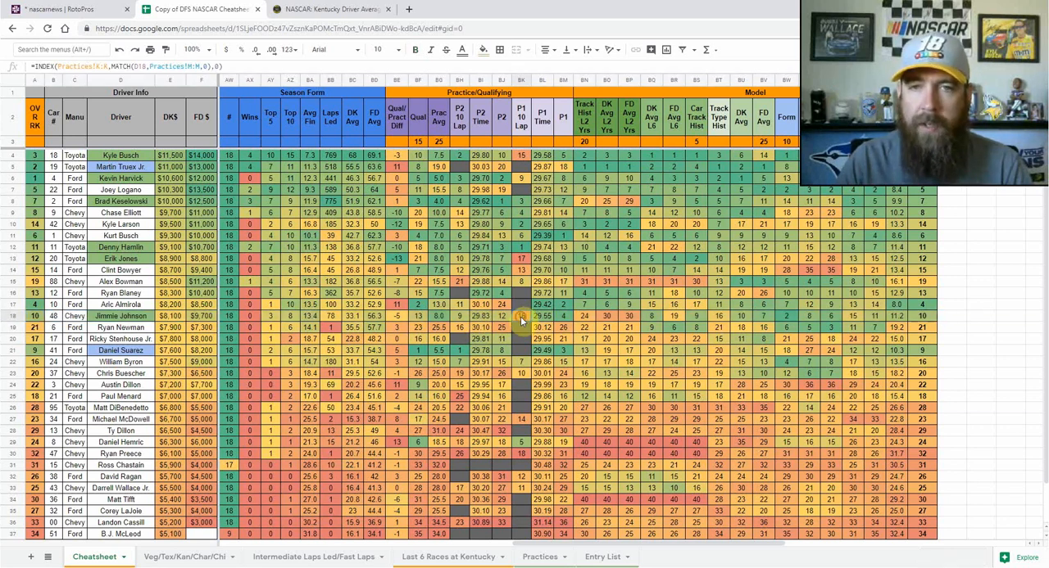
click(504, 315)
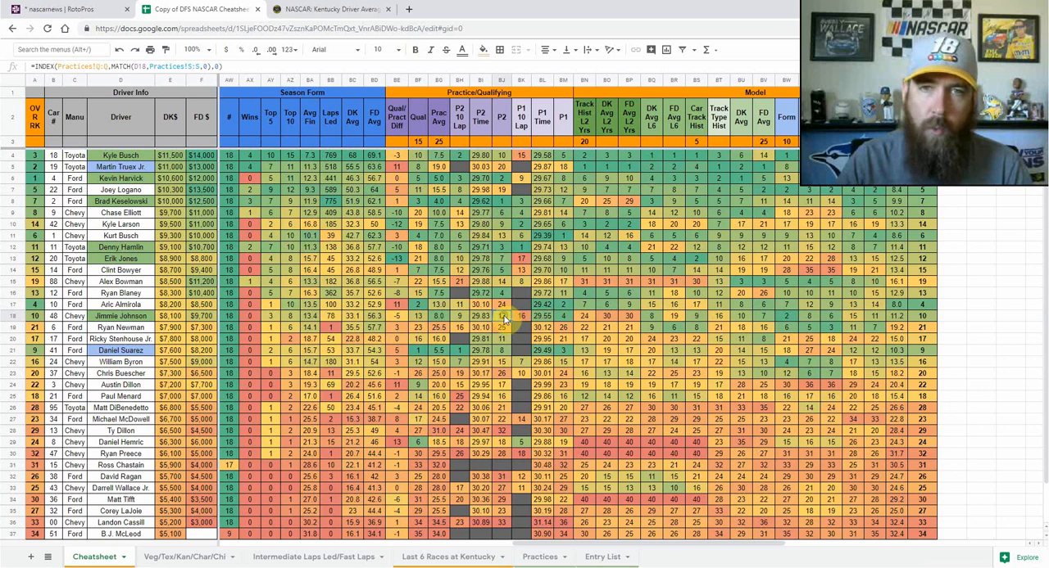